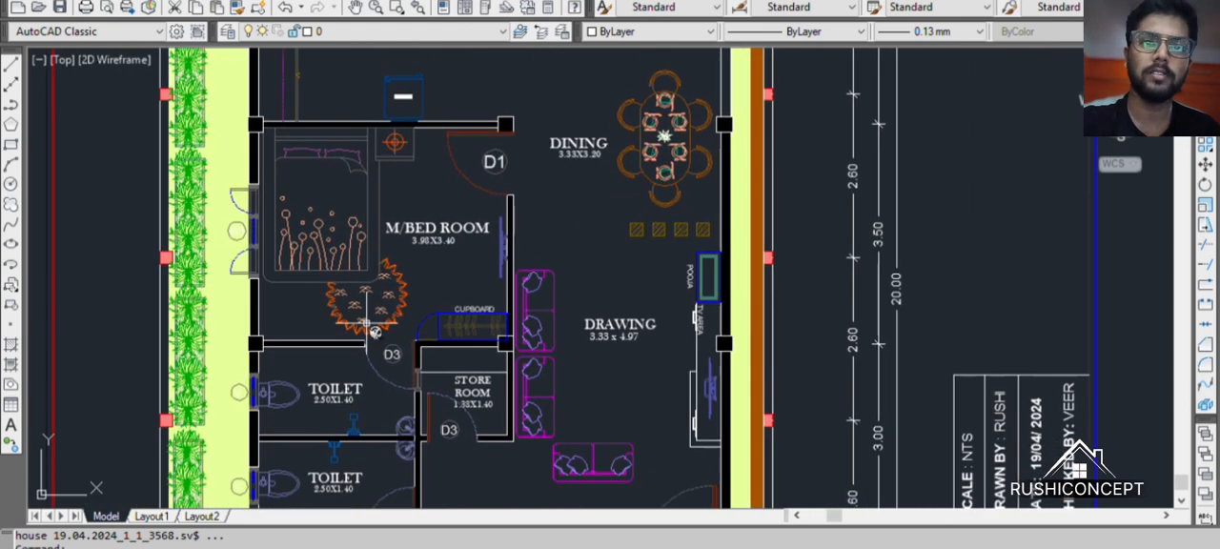
mouse_move(420, 210)
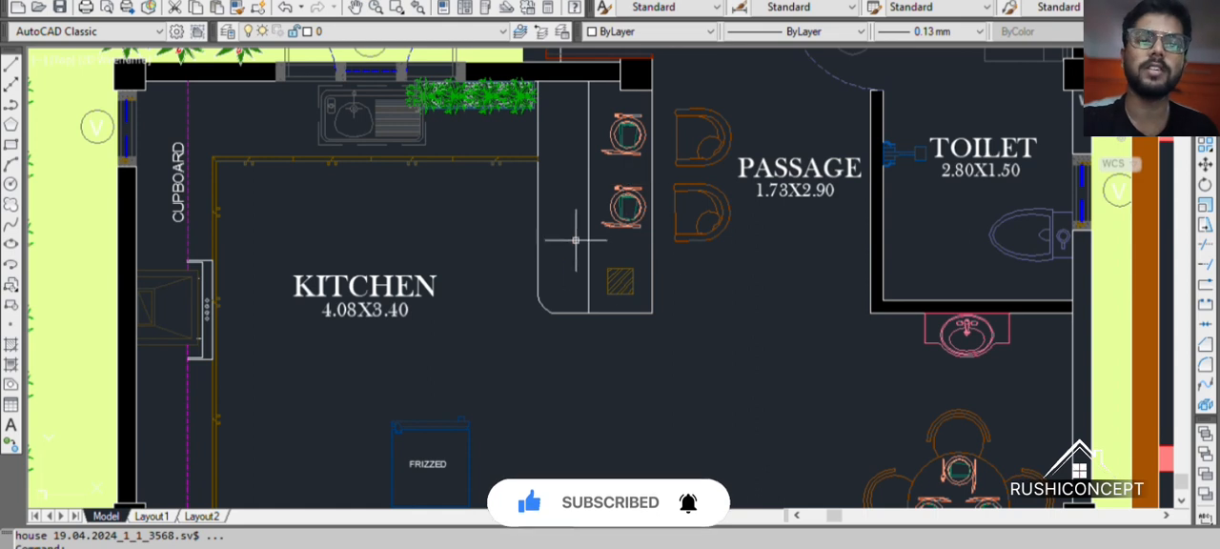
scroll("down", 3)
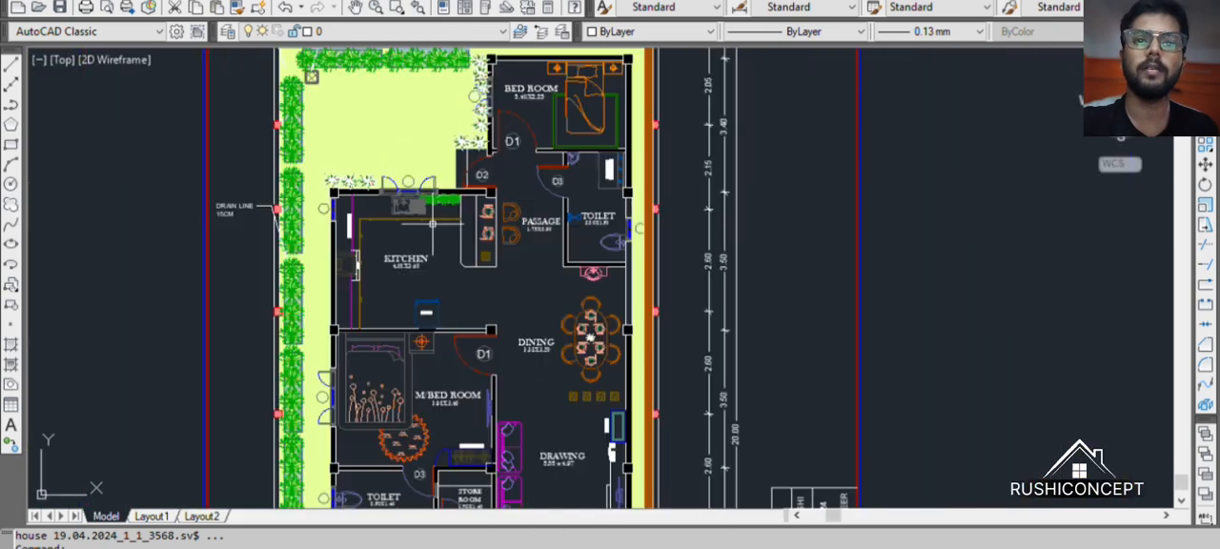